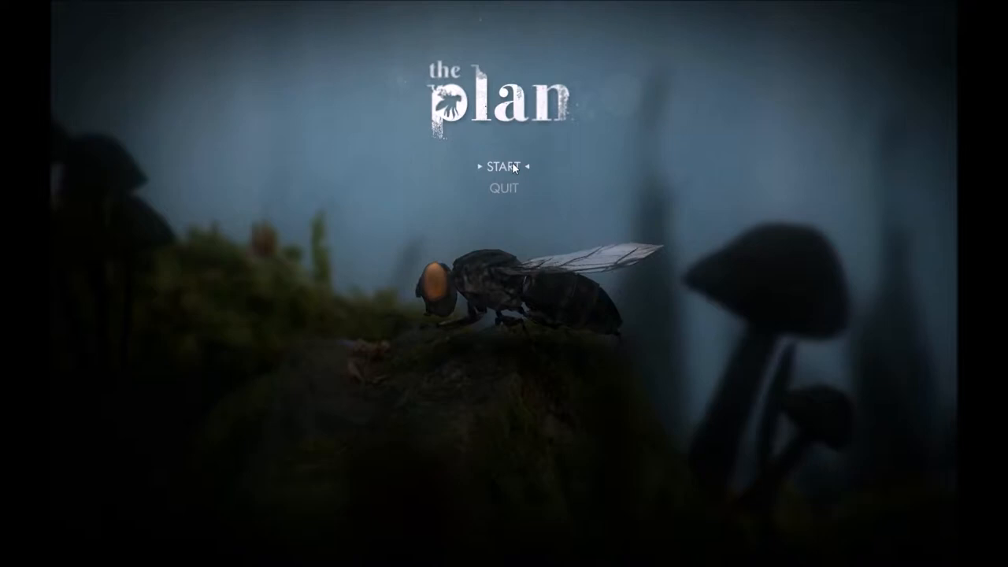
# Continue from the title menu and play to the white ending screen reading "Hello, th".
pyautogui.click(508, 166)
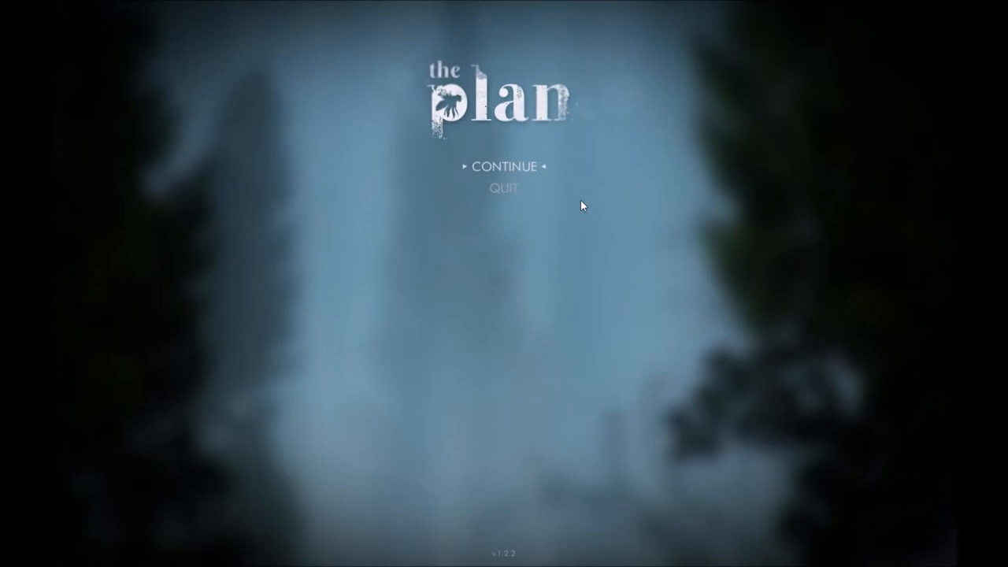
pyautogui.write('Hello, th')
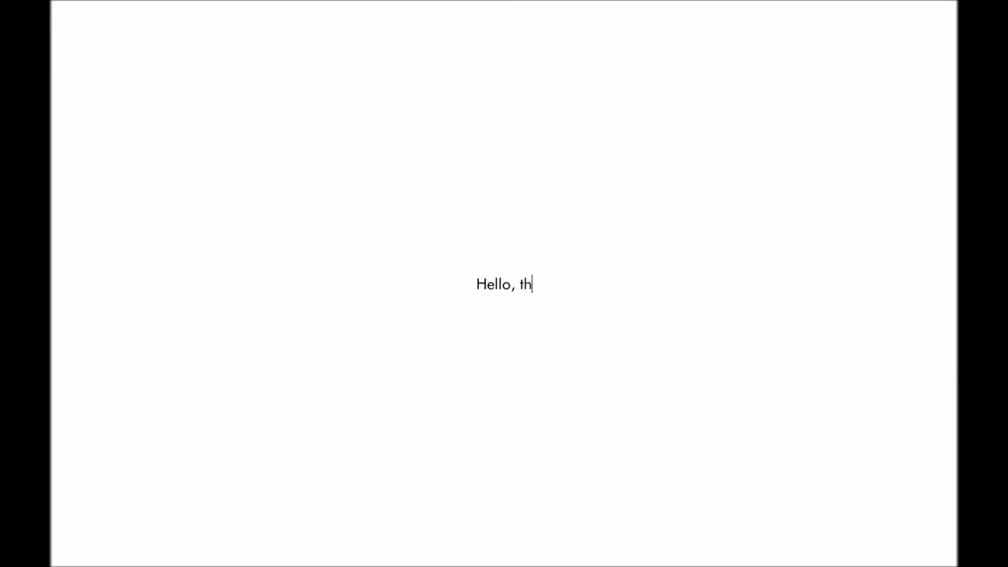
# Extend the ending message with "is is the life of a" and "Fly. Hope".
pyautogui.write('is is the life of a')
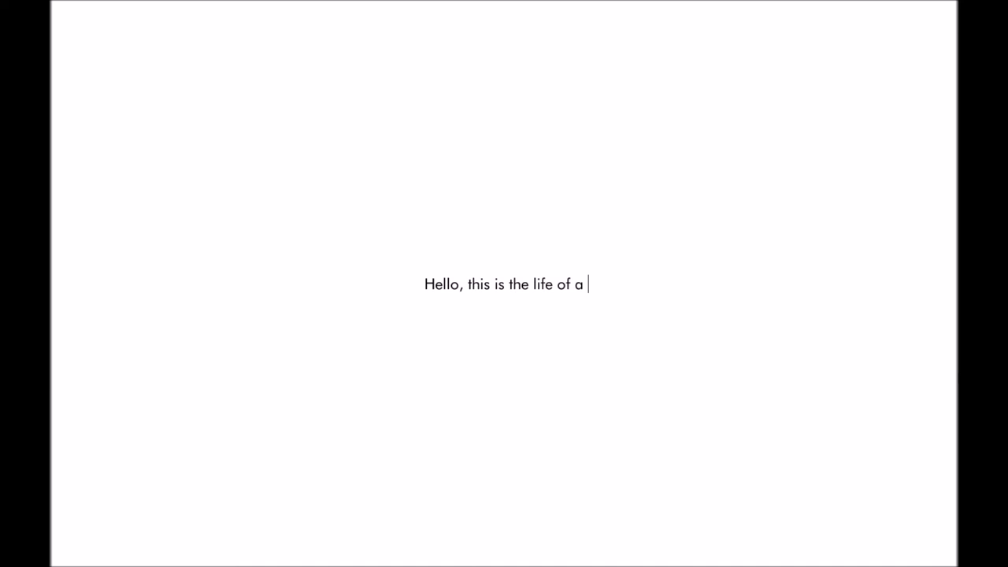
pyautogui.write('Fly. Hope')
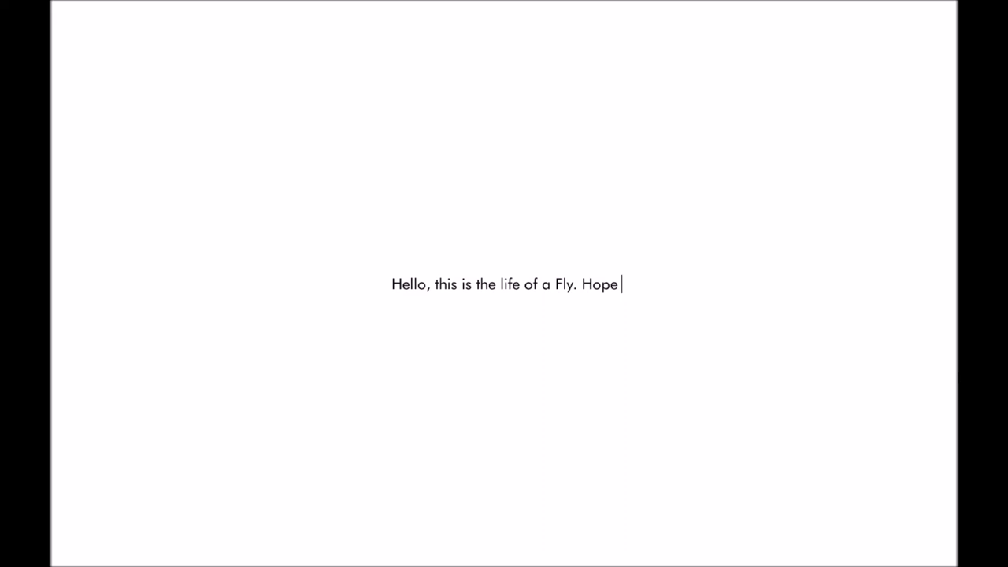